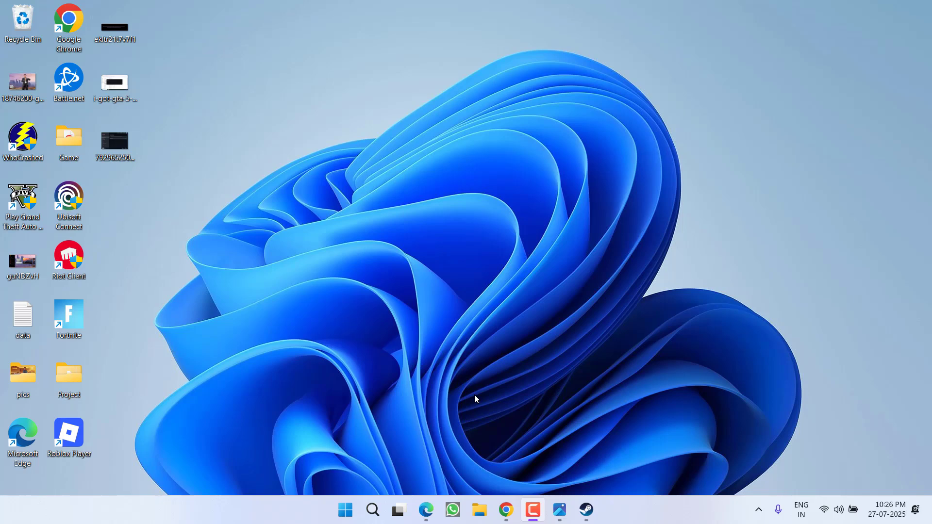
Step: Launch GTA V, dismiss the Steam failed-to-initialize error, then view a game's Installed Files options in Steam
{"action": "left_click", "coordinate": [585, 510]}
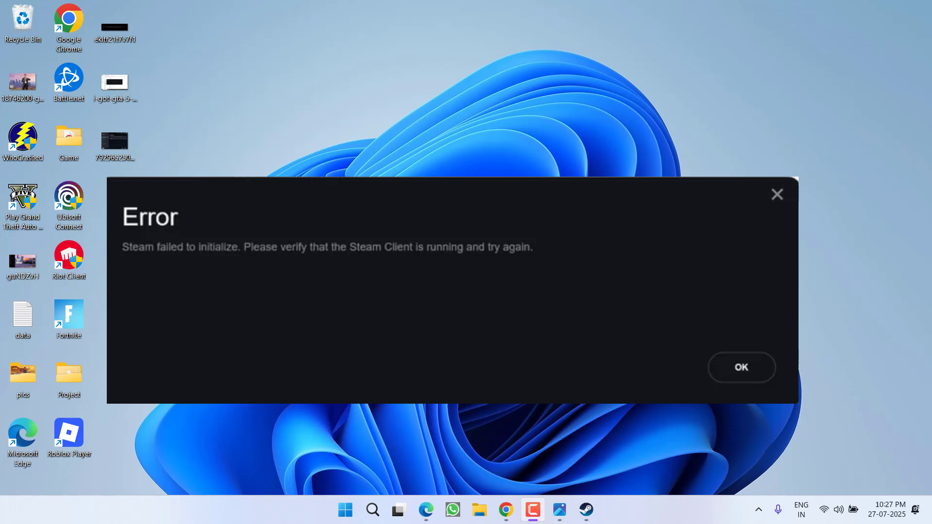
{"action": "left_click", "coordinate": [741, 367]}
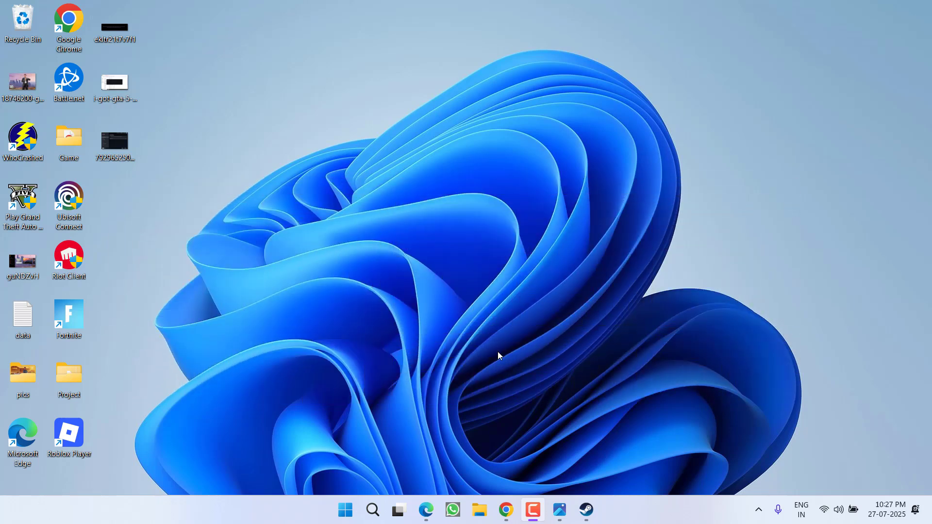
{"action": "left_click", "coordinate": [585, 509]}
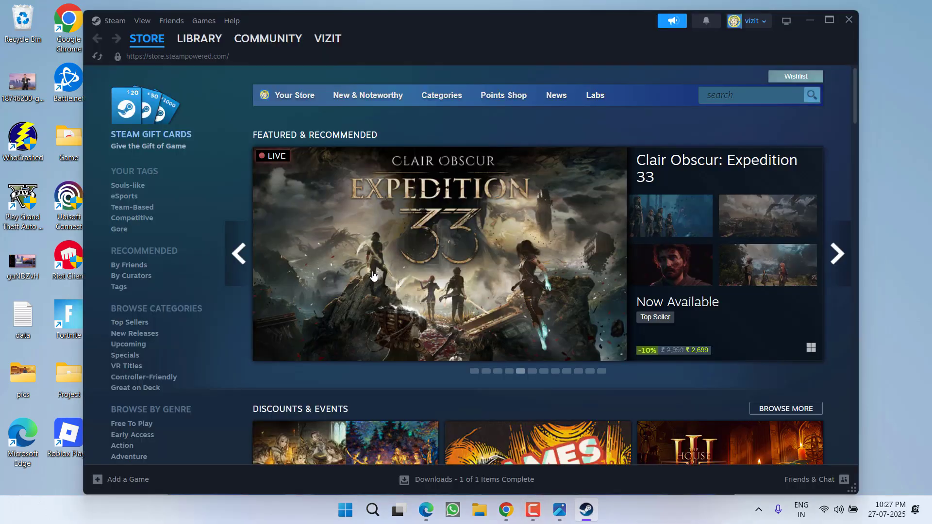
{"action": "mouse_move", "coordinate": [214, 98]}
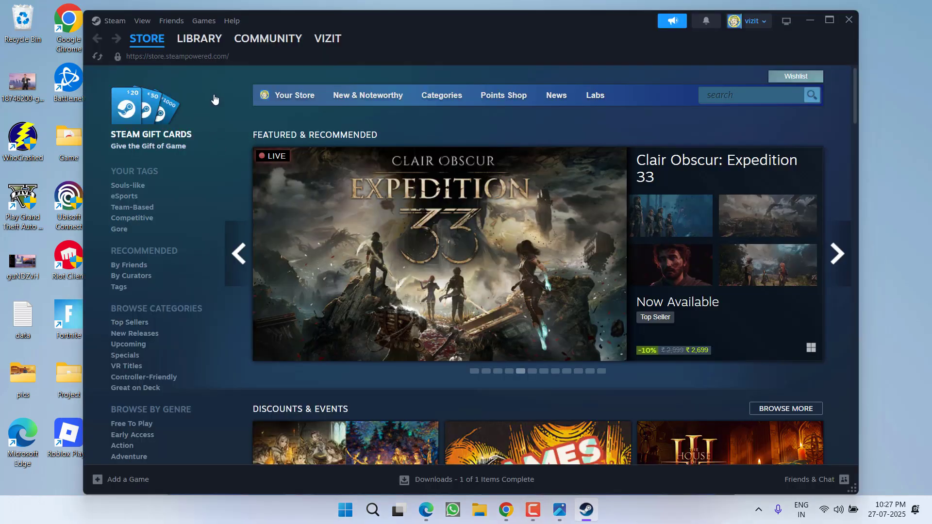
{"action": "left_click", "coordinate": [199, 38]}
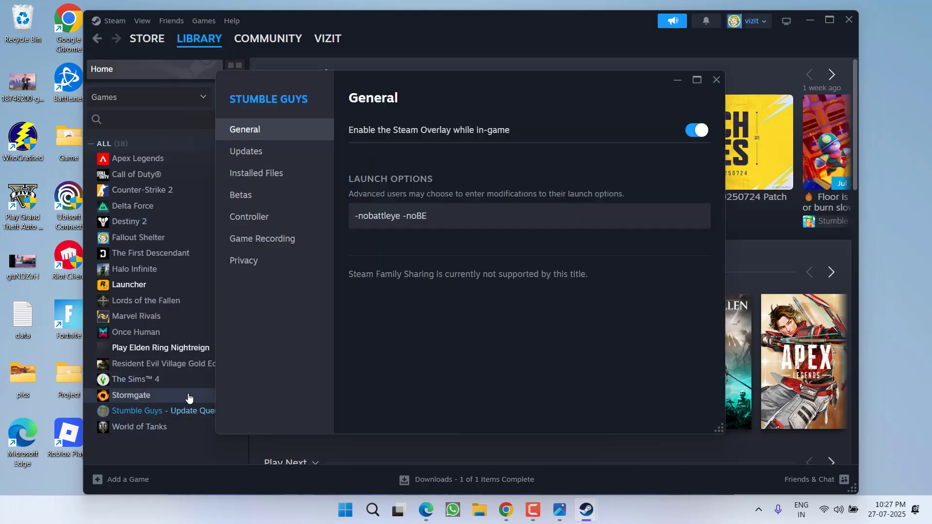
{"action": "left_click", "coordinate": [256, 172]}
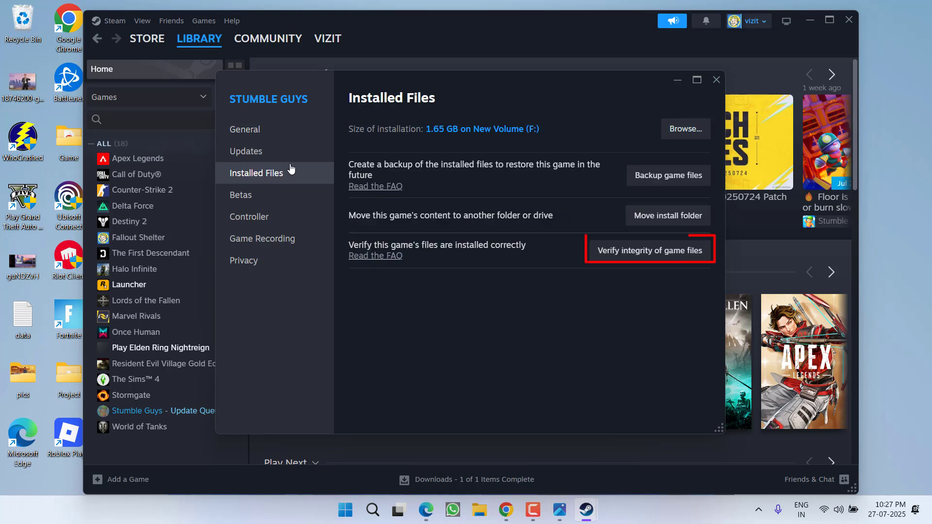
{"action": "mouse_move", "coordinate": [649, 250]}
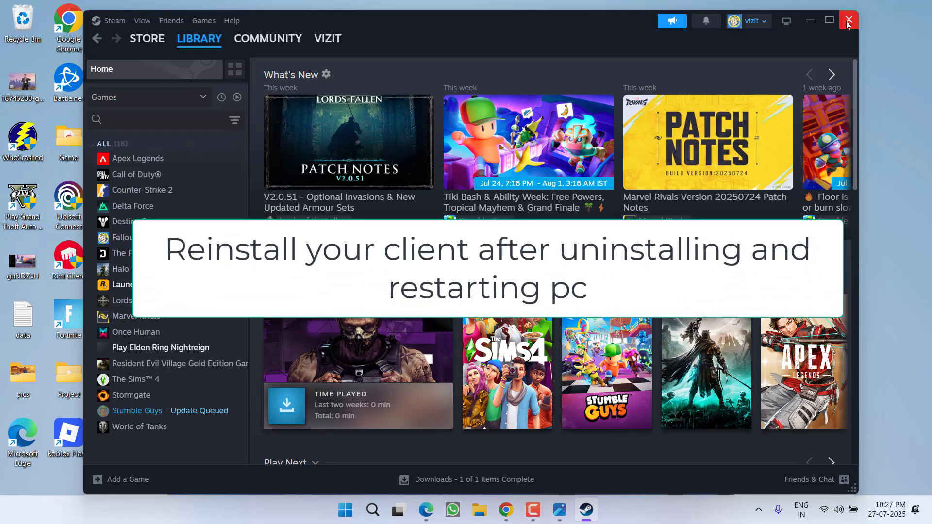
{"action": "mouse_move", "coordinate": [506, 27]}
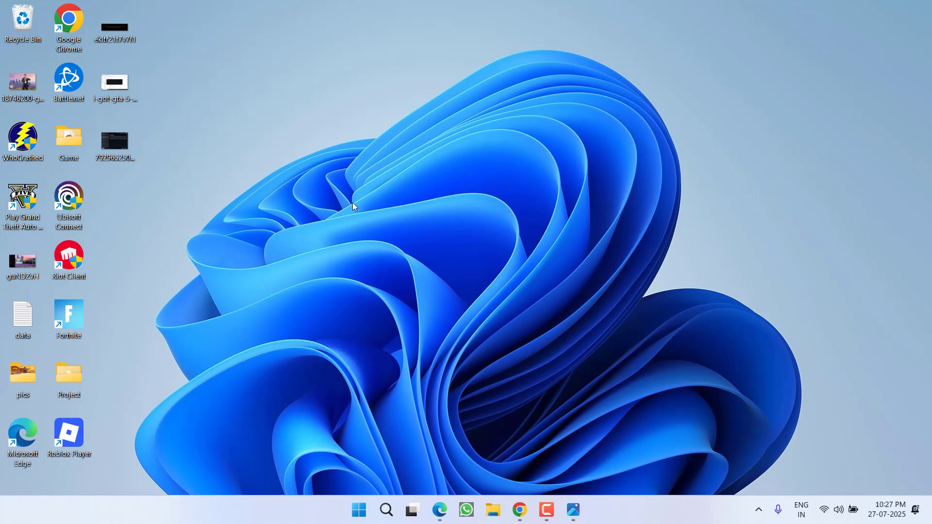
{"action": "mouse_move", "coordinate": [452, 232]}
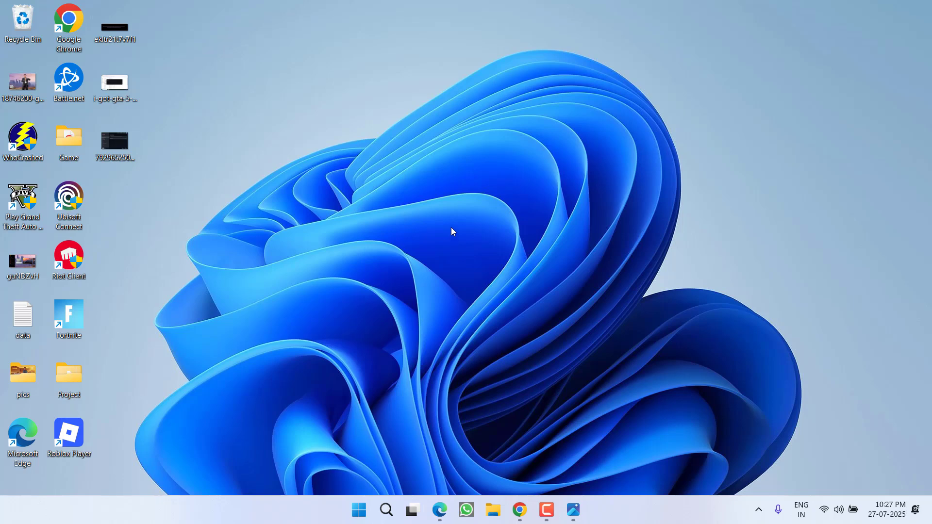
{"action": "mouse_move", "coordinate": [546, 416]}
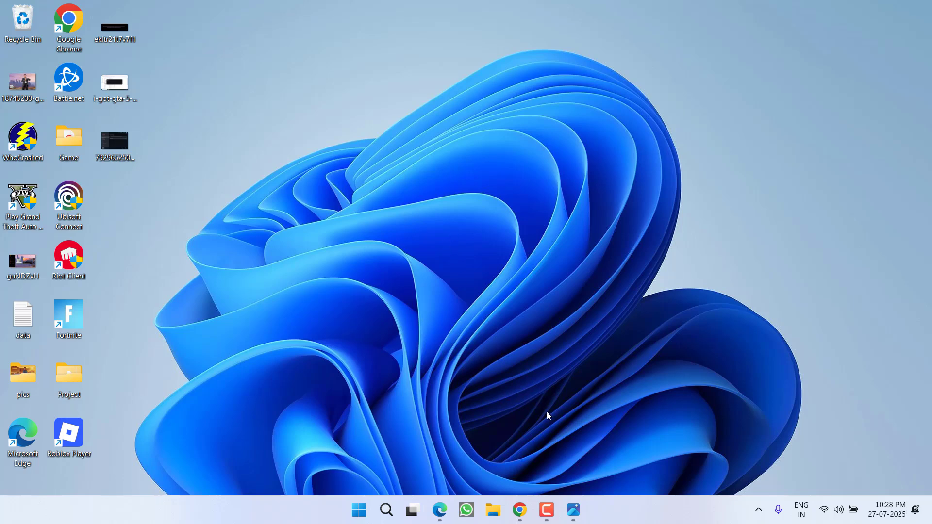
Step: Open the Palworld compatibility-settings screenshot from the desktop in Photos
{"action": "double_click", "coordinate": [114, 143]}
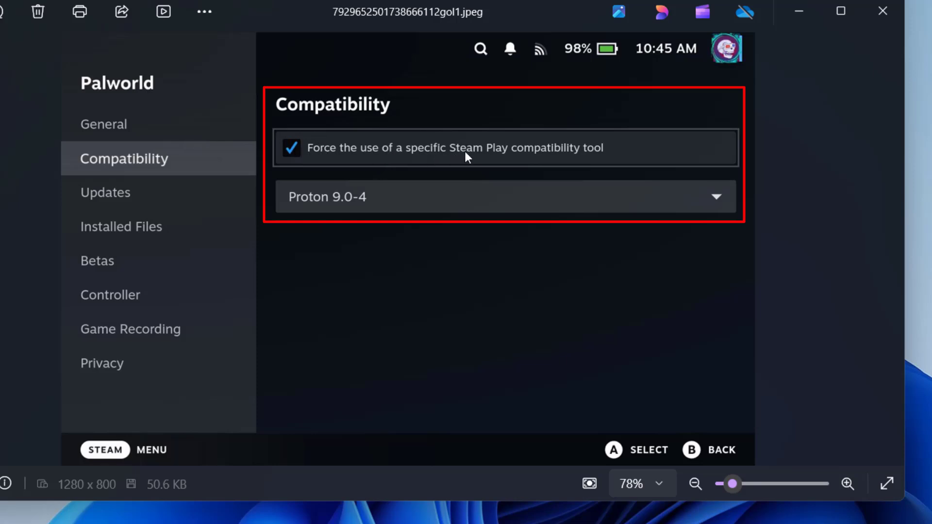
{"action": "mouse_move", "coordinate": [624, 150]}
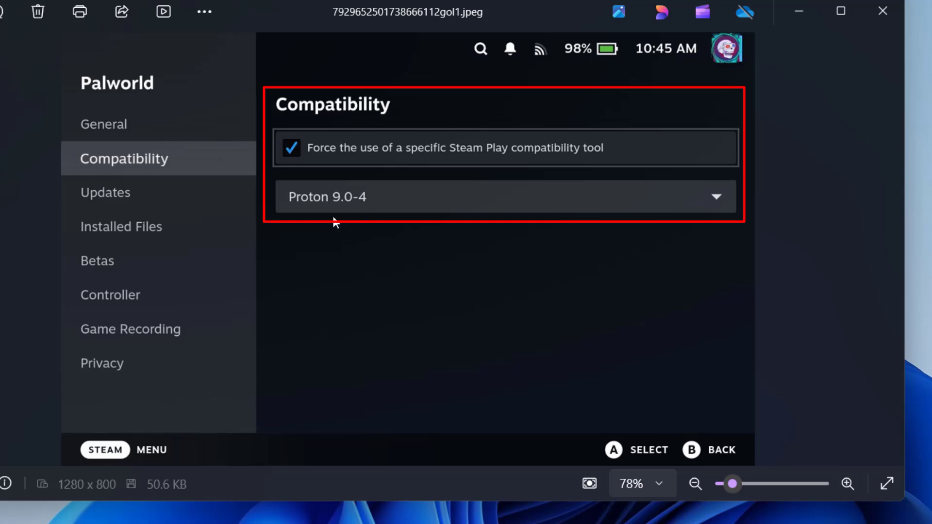
{"action": "mouse_move", "coordinate": [347, 216]}
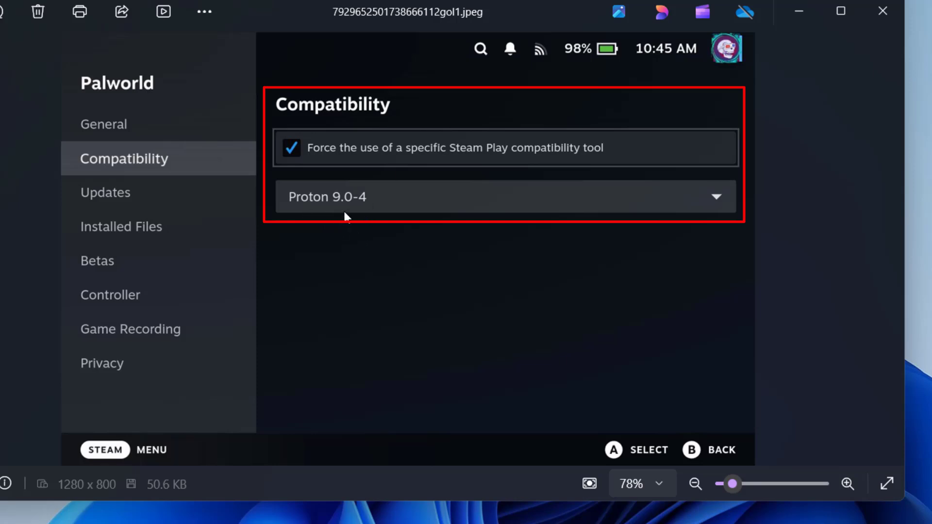
{"action": "mouse_move", "coordinate": [493, 242]}
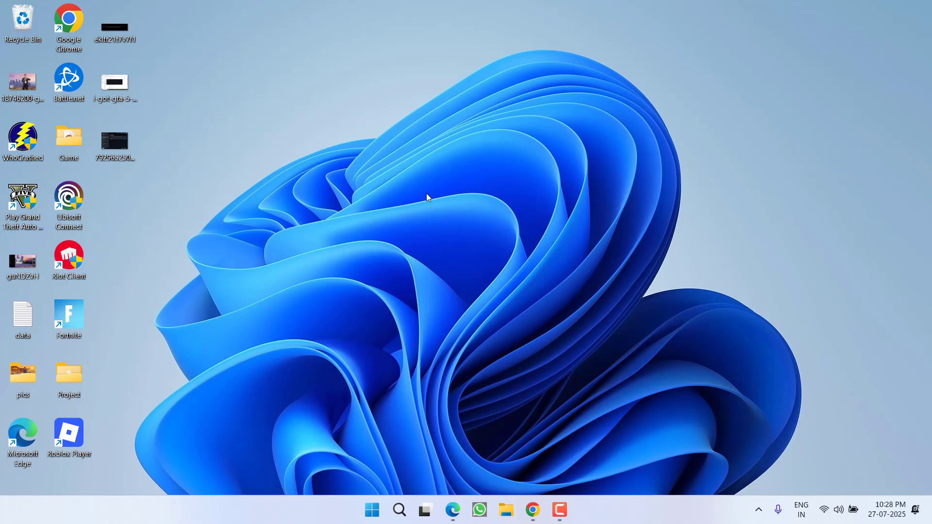
{"action": "mouse_move", "coordinate": [468, 174]}
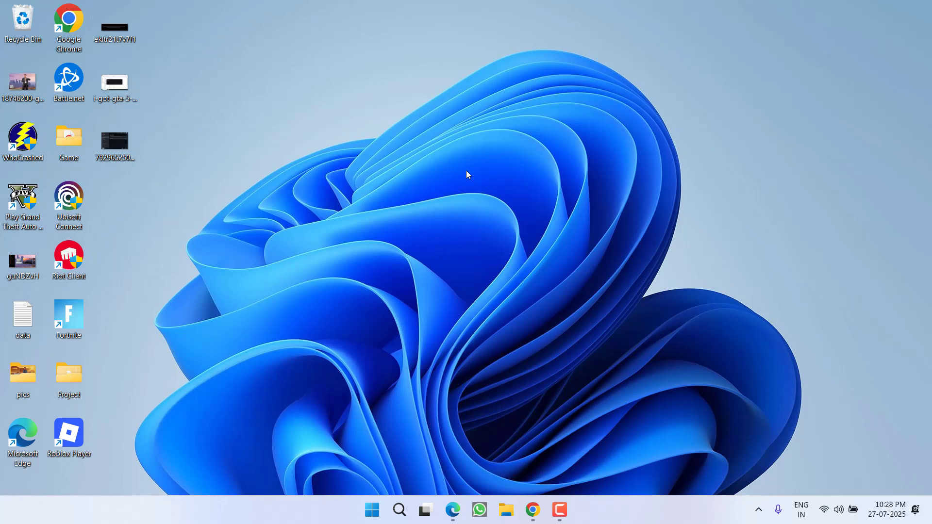
{"action": "mouse_move", "coordinate": [540, 459]}
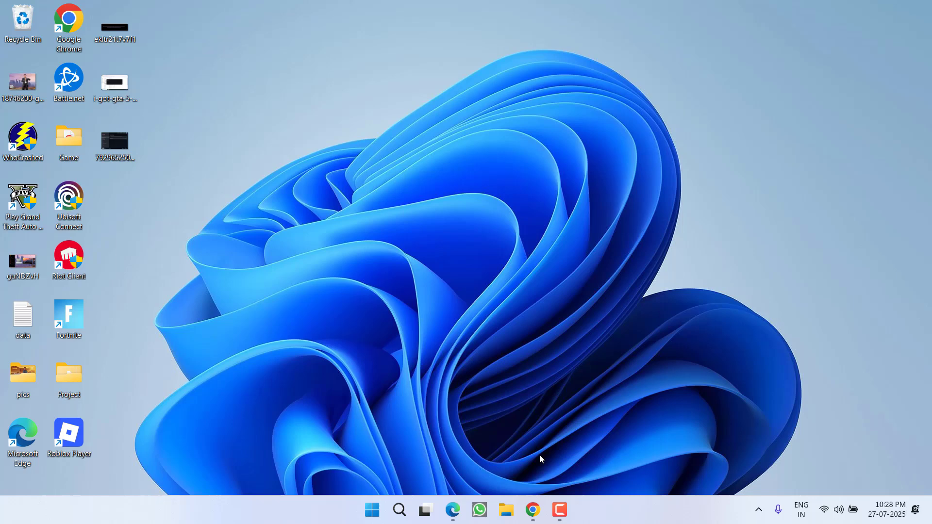
Step: Switch to Chrome showing the Goldberg Emulator page with its Latest Build link
{"action": "left_click", "coordinate": [531, 510]}
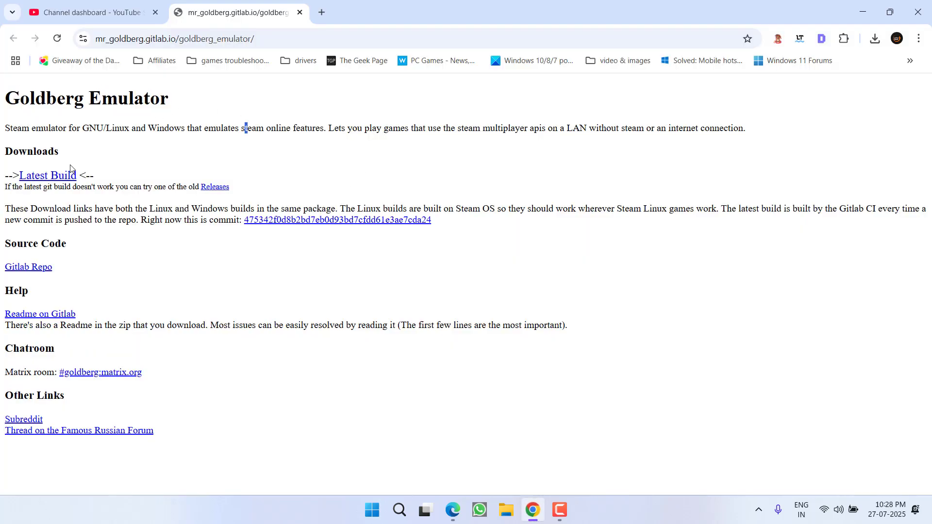
{"action": "left_click", "coordinate": [48, 175]}
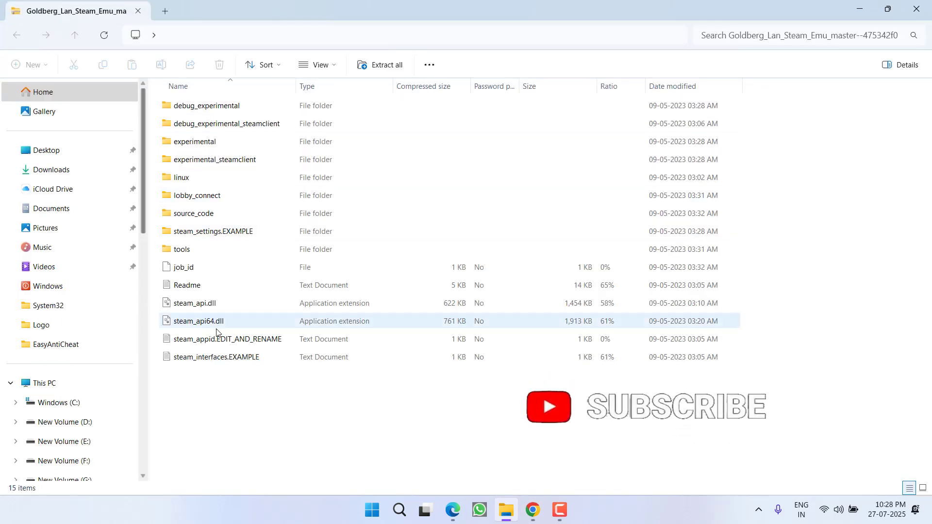
Step: Select and copy both steam_api.dll and steam_api64.dll from the extracted Goldberg zip
{"action": "left_click", "coordinate": [193, 302]}
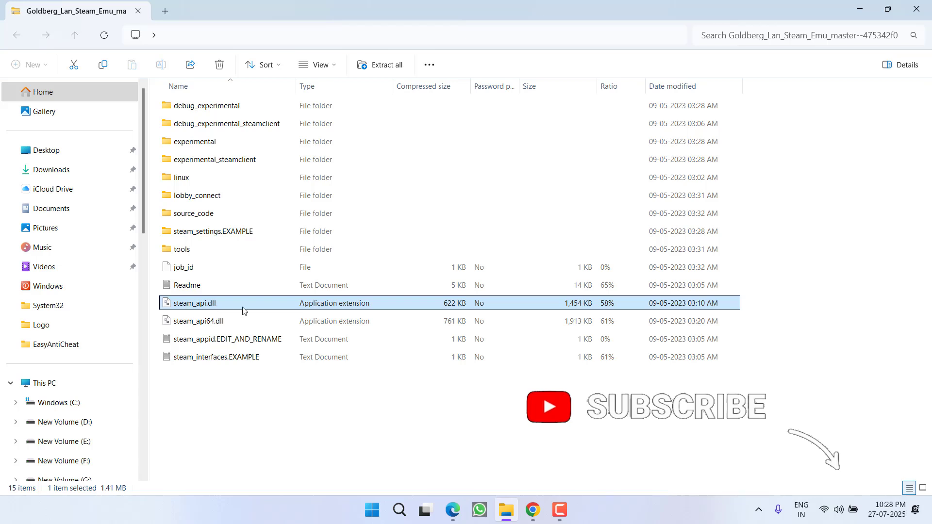
{"action": "left_click", "coordinate": [198, 321]}
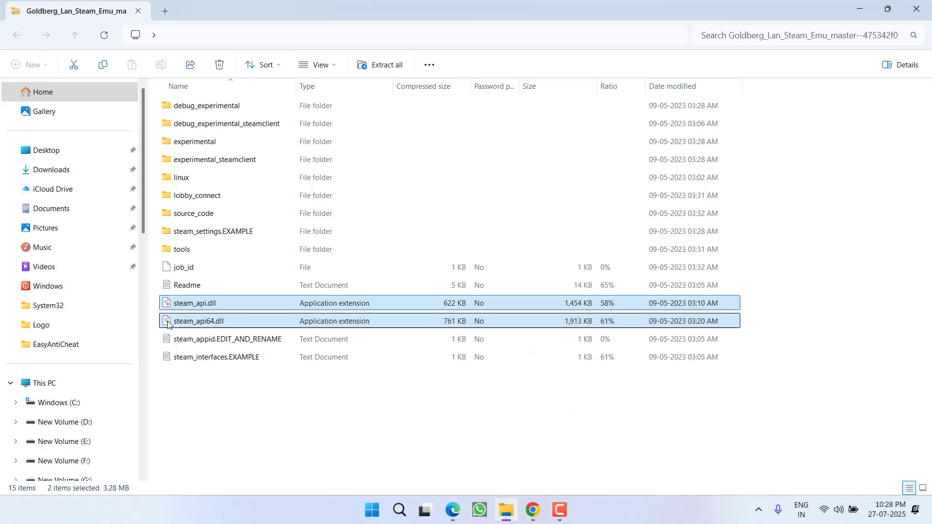
{"action": "right_click", "coordinate": [199, 321]}
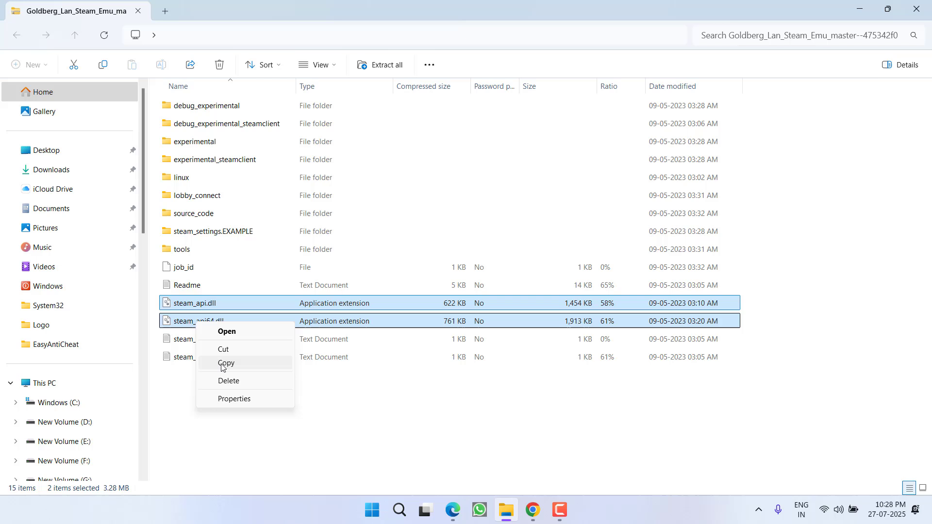
{"action": "left_click", "coordinate": [226, 363]}
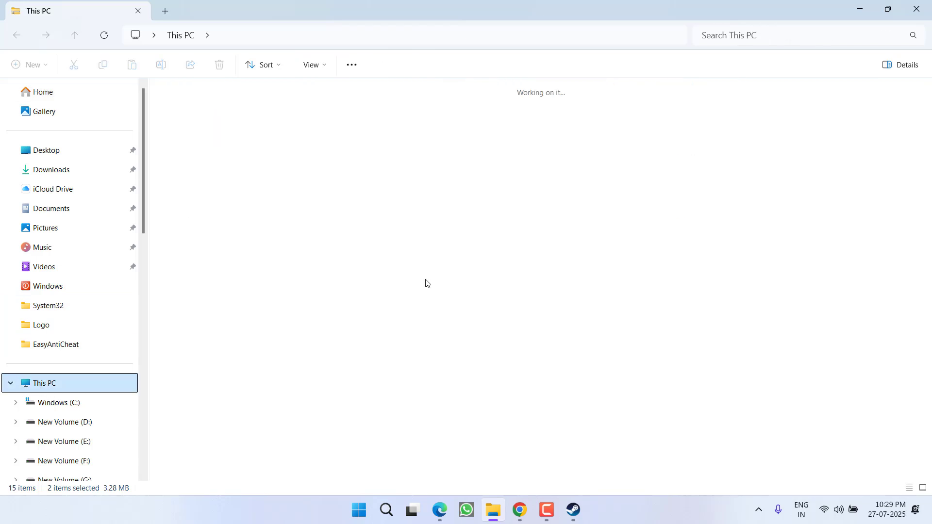
Step: Browse New Volume (F:) to Rockstar Games > Grand Theft Auto V Enhanced and bring up its context menu
{"action": "left_click", "coordinate": [62, 441]}
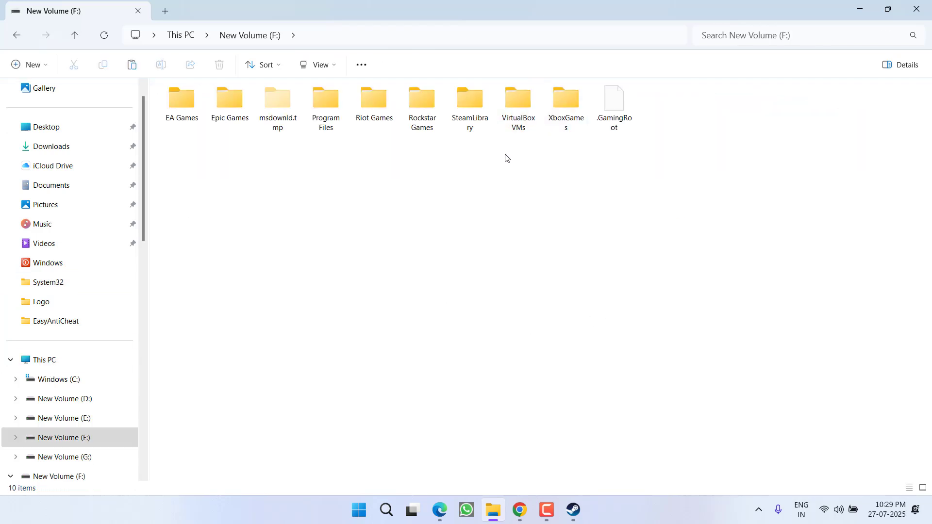
{"action": "double_click", "coordinate": [421, 99]}
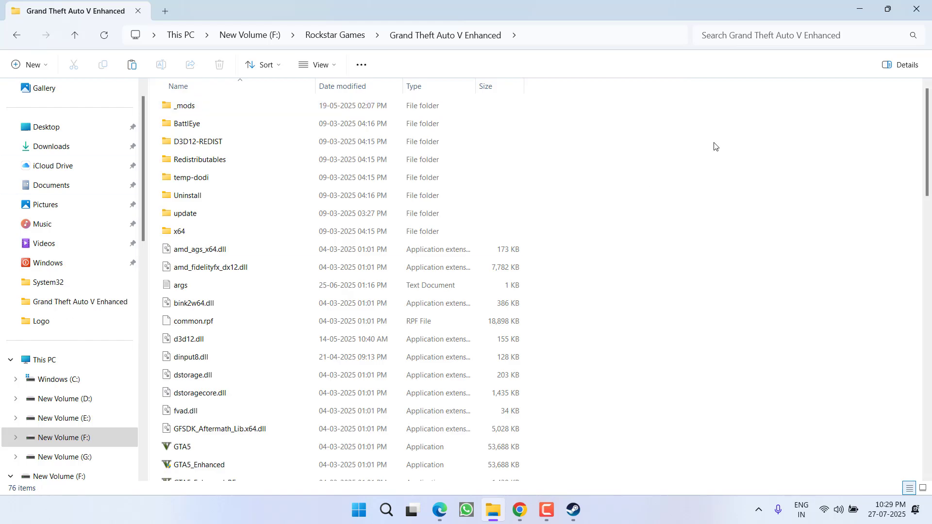
{"action": "right_click", "coordinate": [715, 146]}
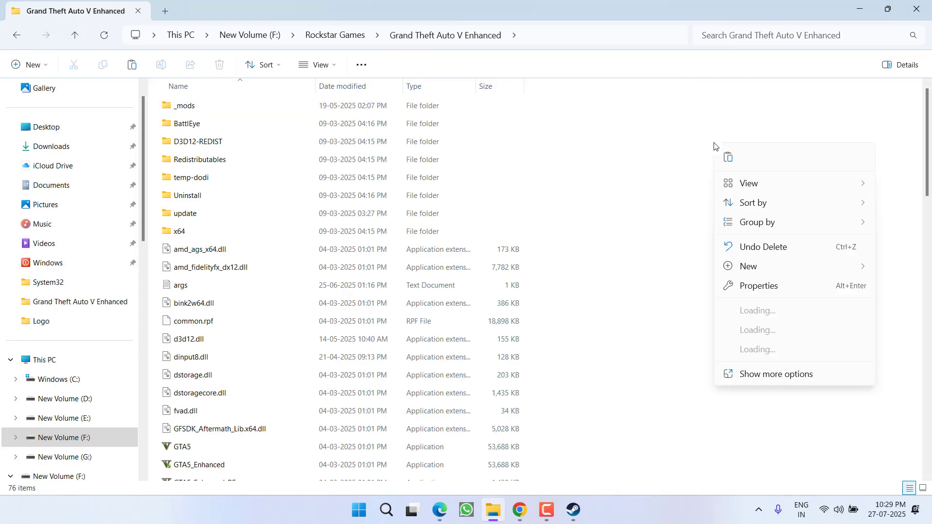